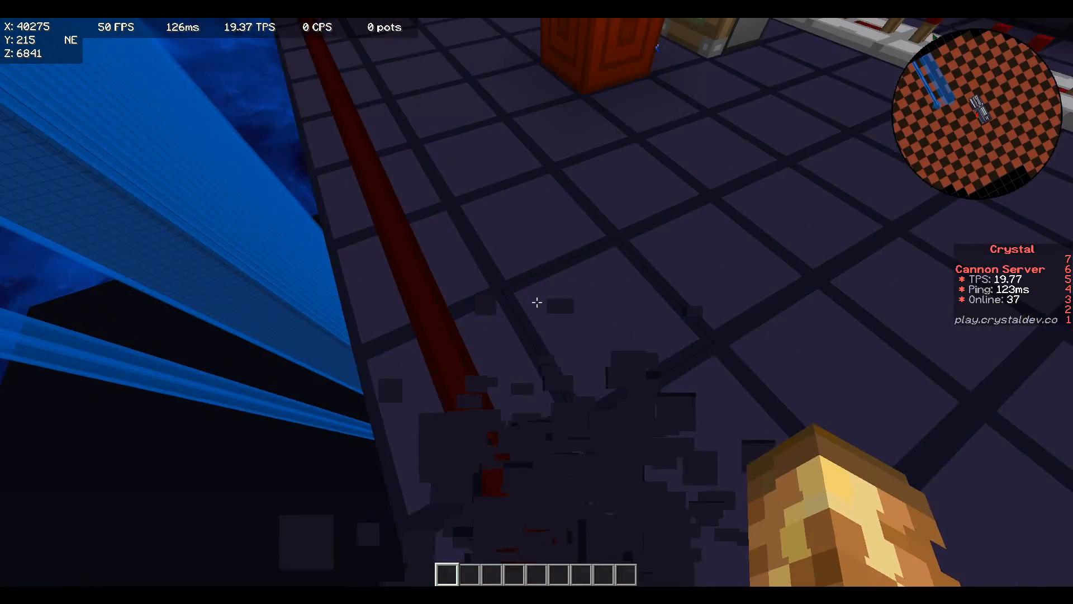
pyautogui.moveTo(537, 302)
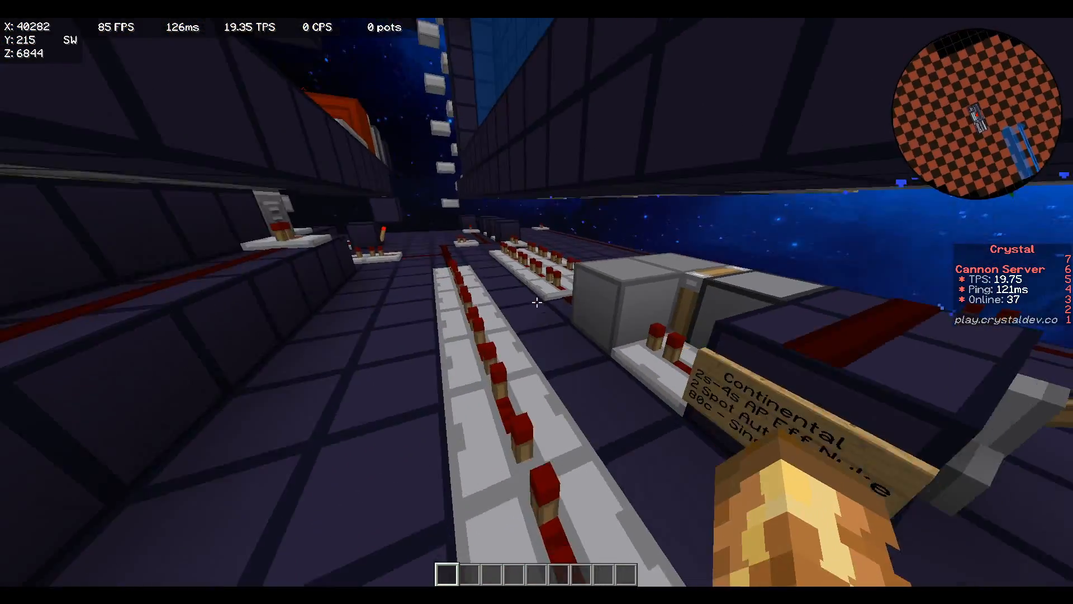
pyautogui.moveTo(536, 304)
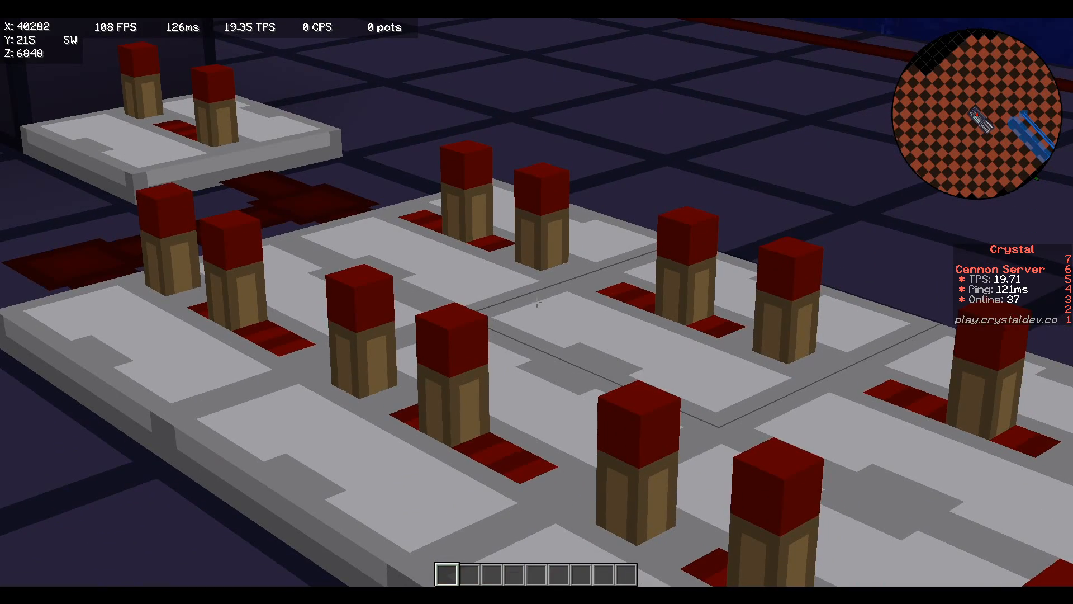
pyautogui.moveTo(537, 310)
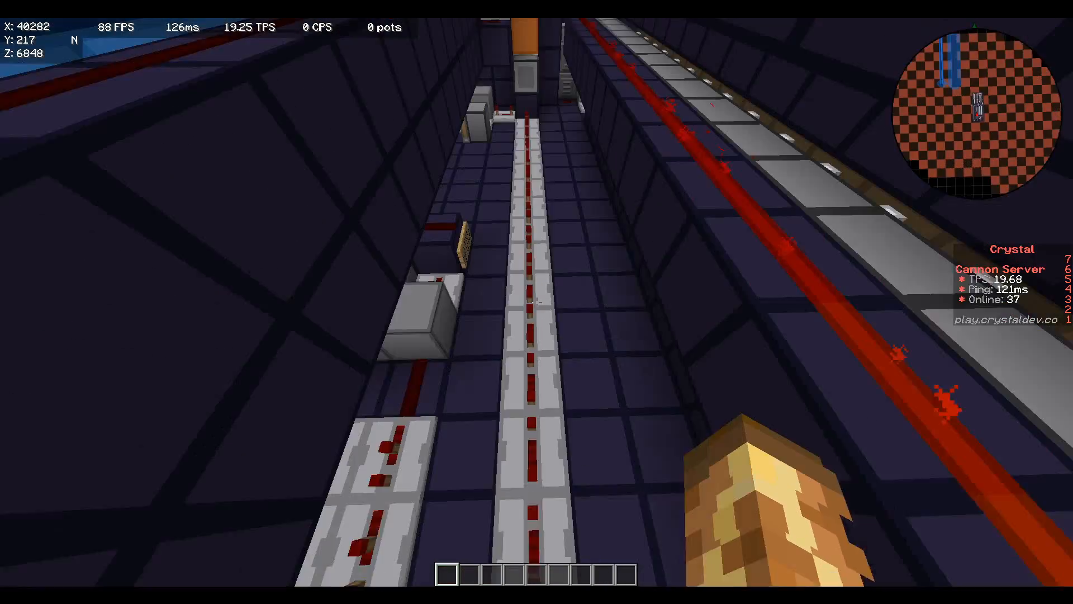
pyautogui.moveTo(536, 302)
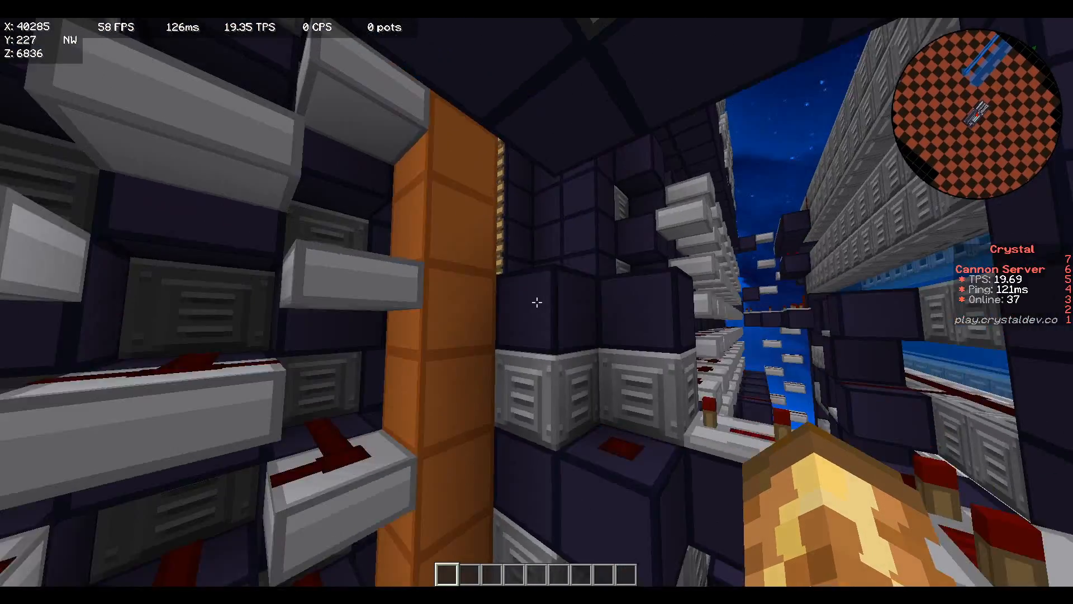
pyautogui.moveTo(536, 302)
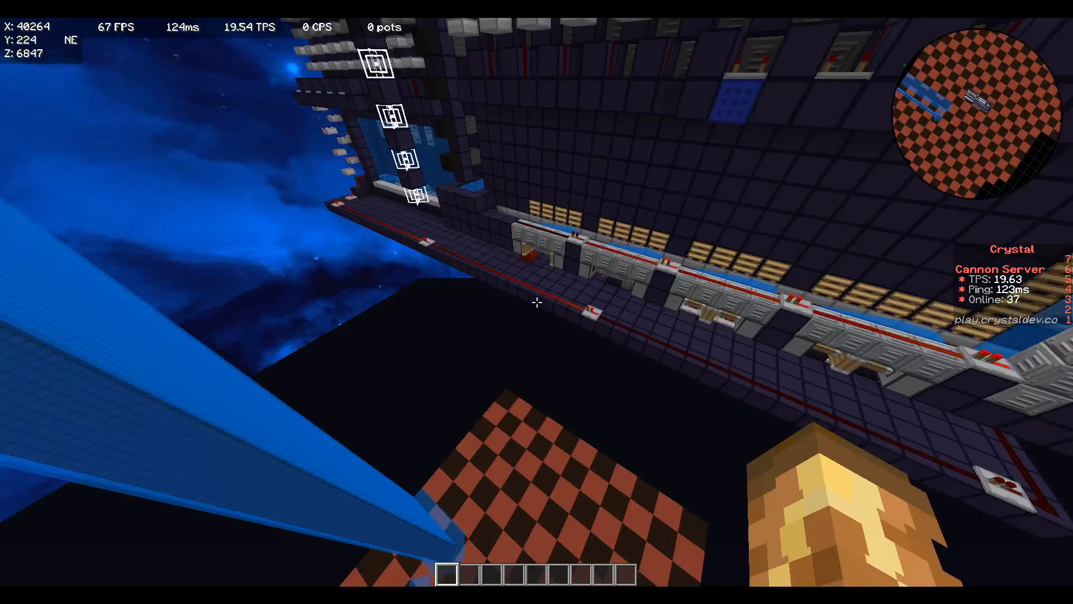
pyautogui.moveTo(537, 304)
pyautogui.write('/w')
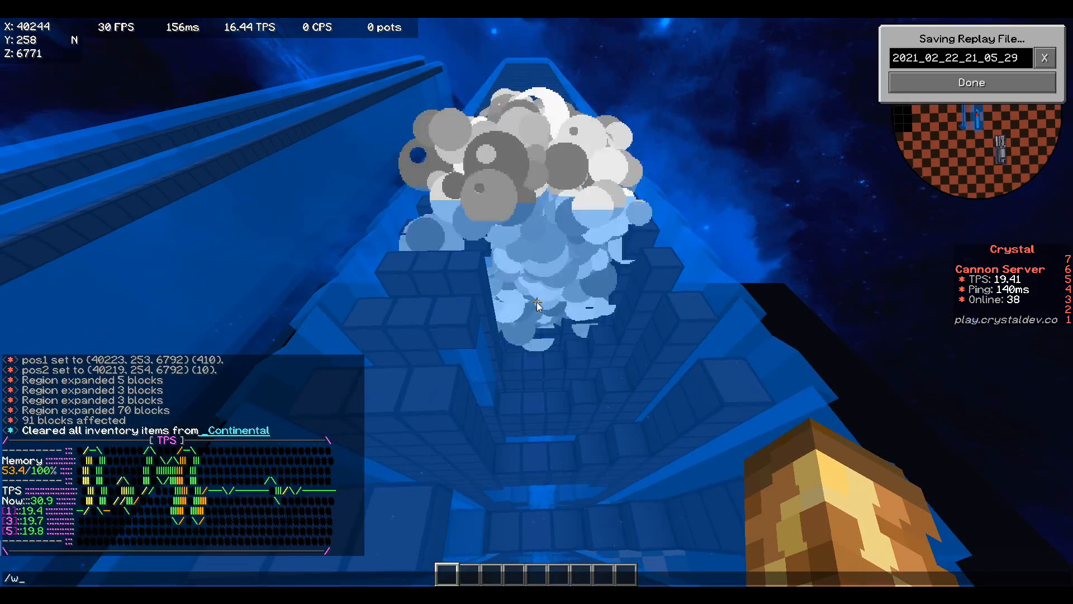
# Step: Watch the shot burst against the blue target wall, then view the wall from above the cannon
pyautogui.click(972, 83)
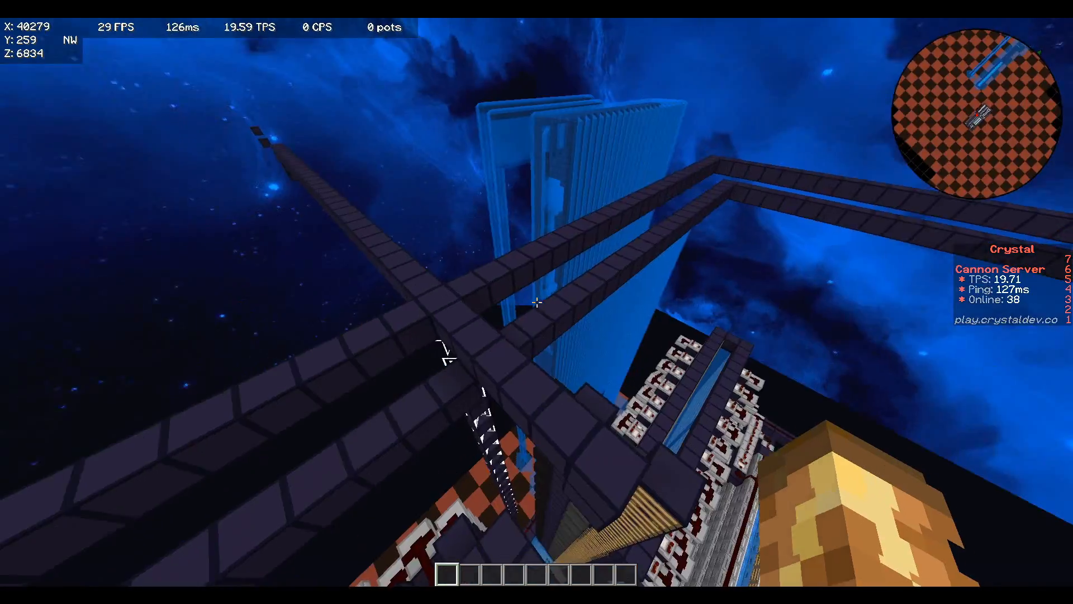
pyautogui.moveTo(537, 302)
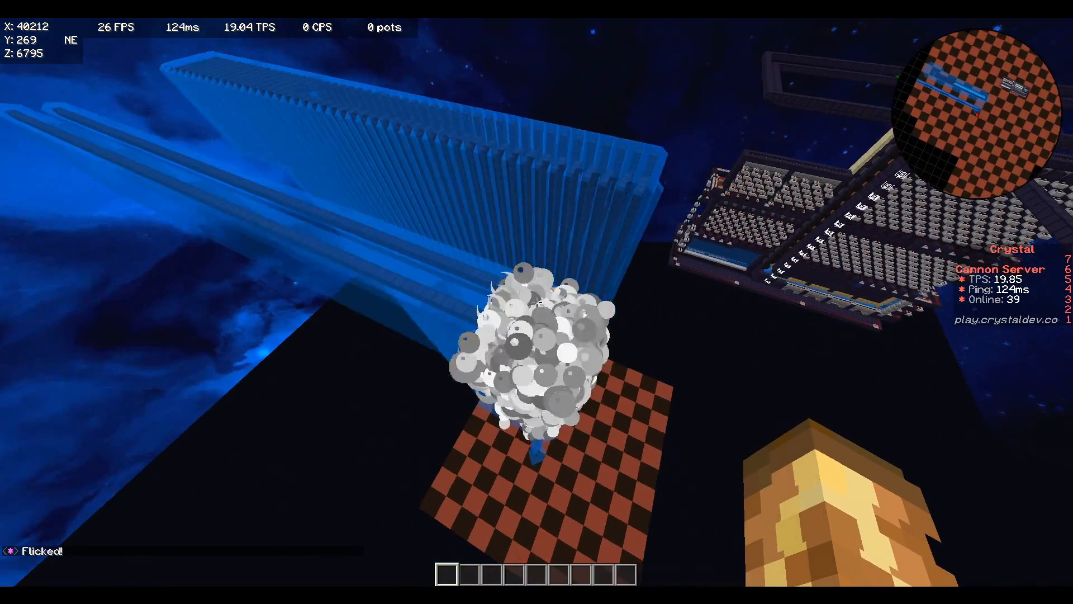
pyautogui.moveTo(537, 301)
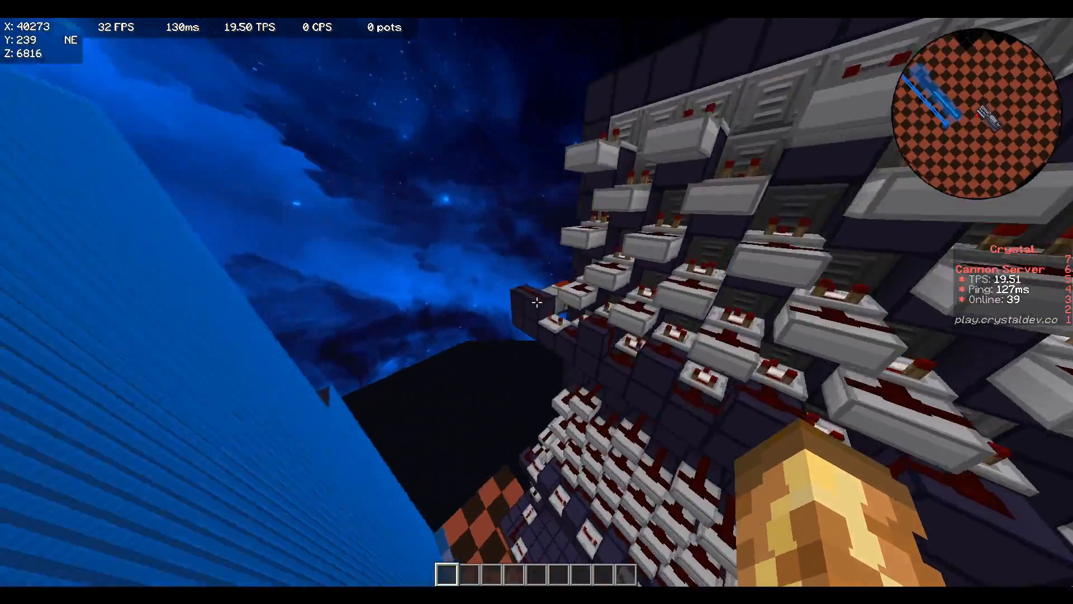
pyautogui.moveTo(536, 317)
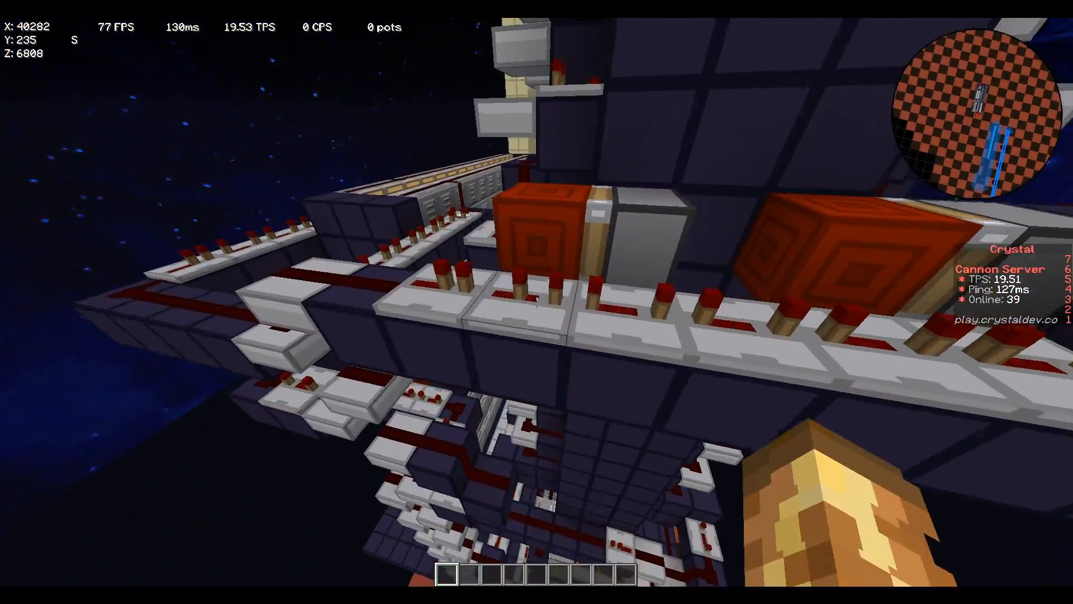
pyautogui.moveTo(536, 301)
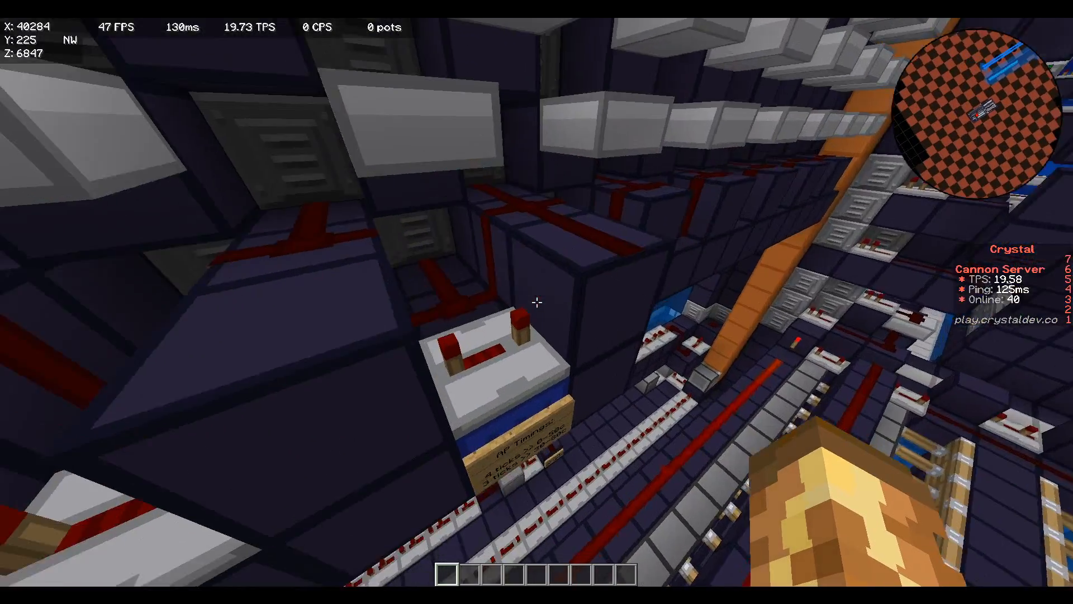
pyautogui.moveTo(537, 301)
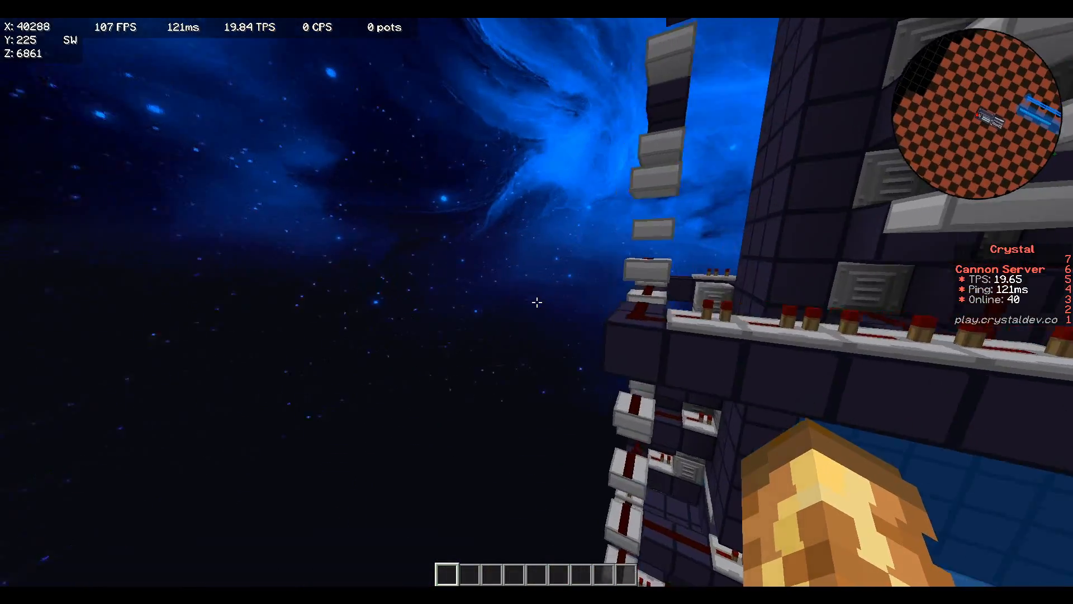
pyautogui.moveTo(537, 303)
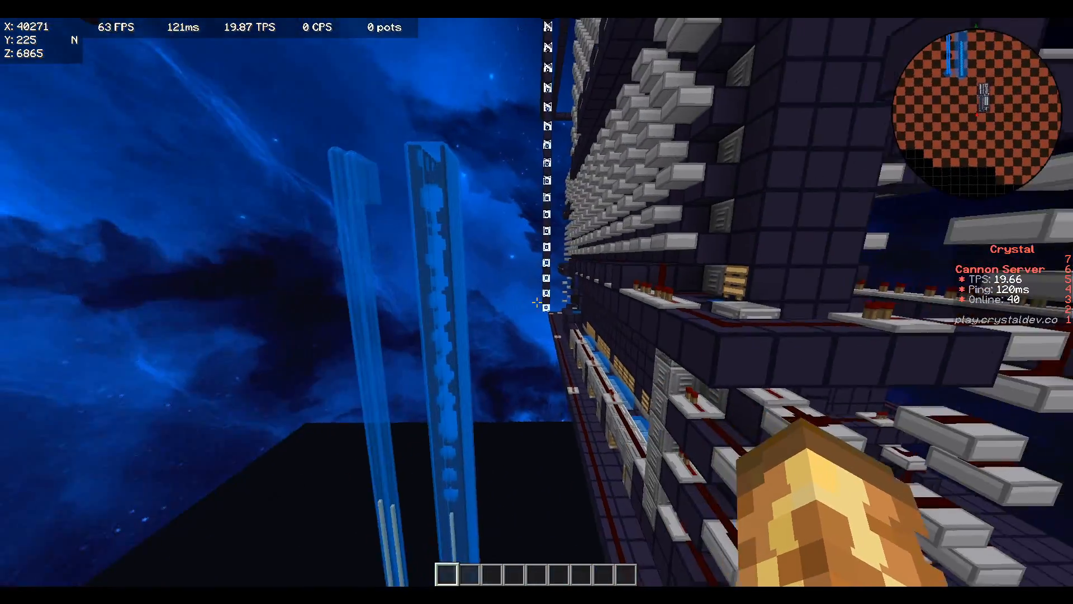
pyautogui.moveTo(537, 302)
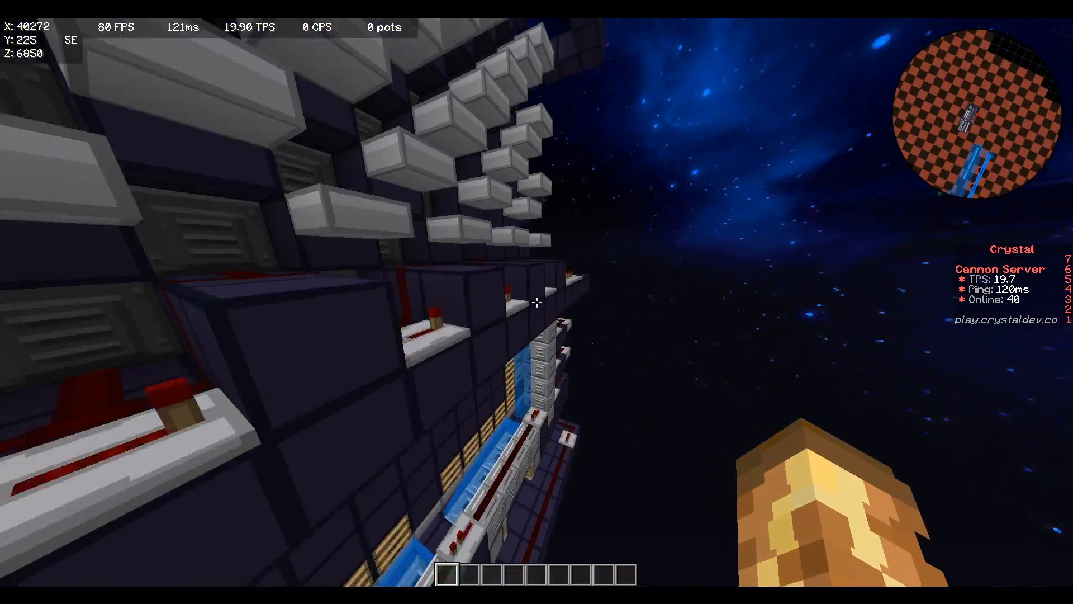
pyautogui.moveTo(537, 302)
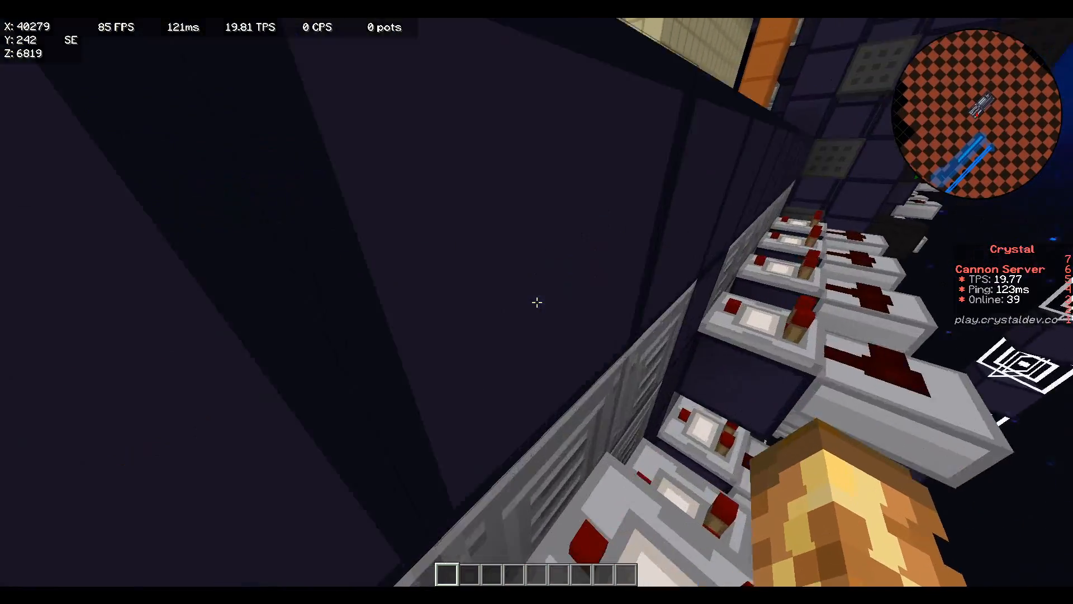
pyautogui.moveTo(536, 303)
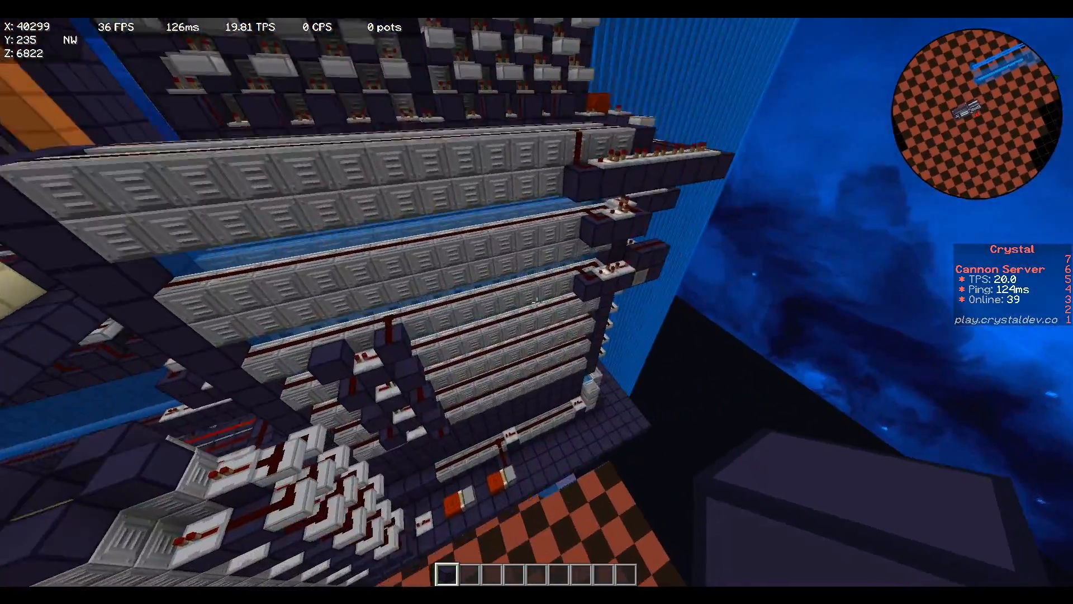
pyautogui.moveTo(536, 302)
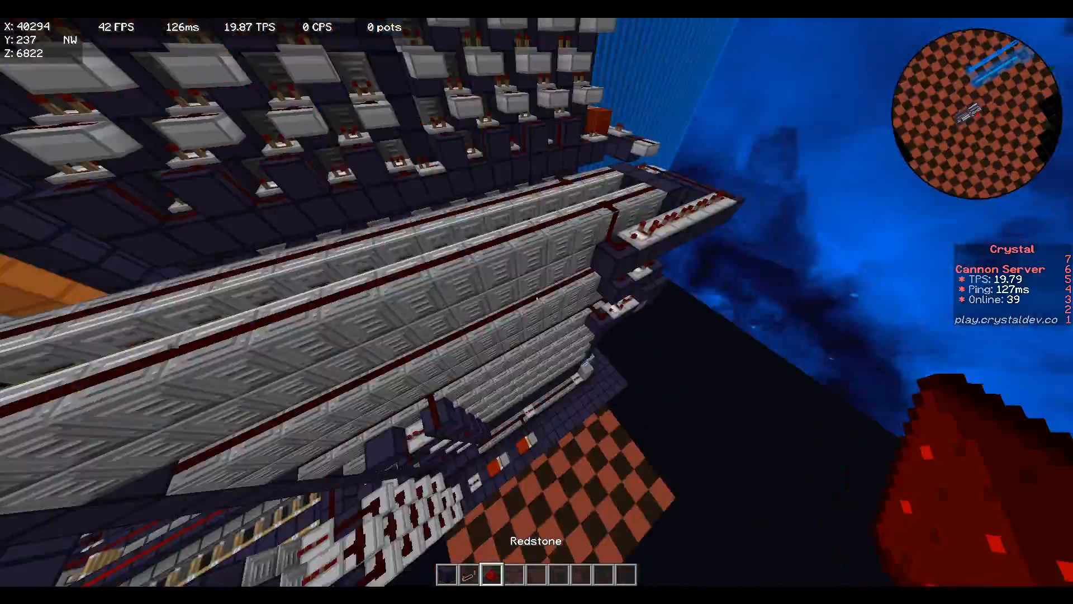
pyautogui.moveTo(536, 302)
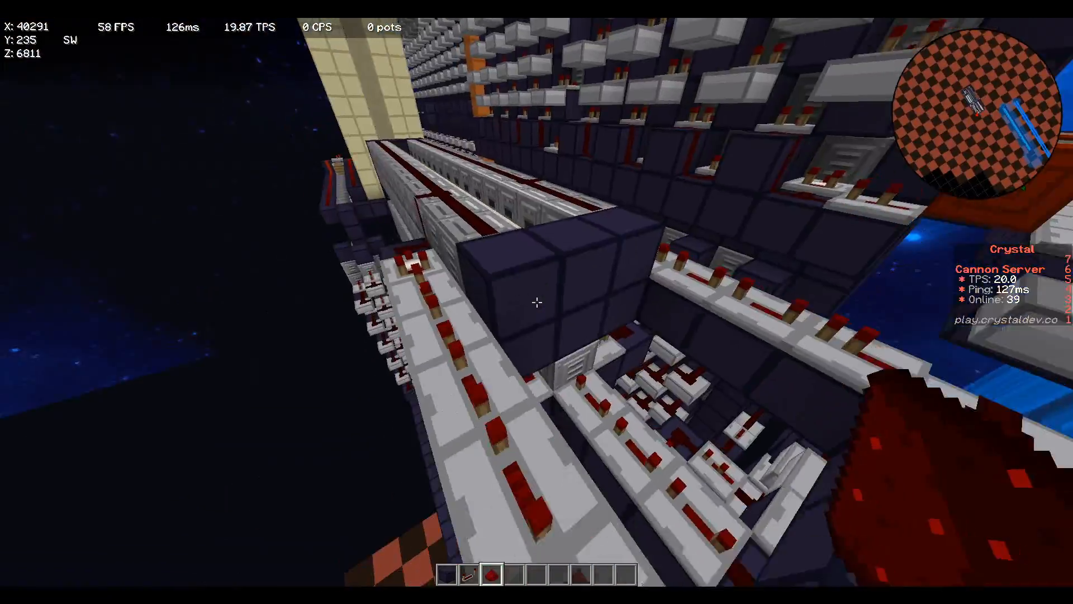
pyautogui.moveTo(536, 303)
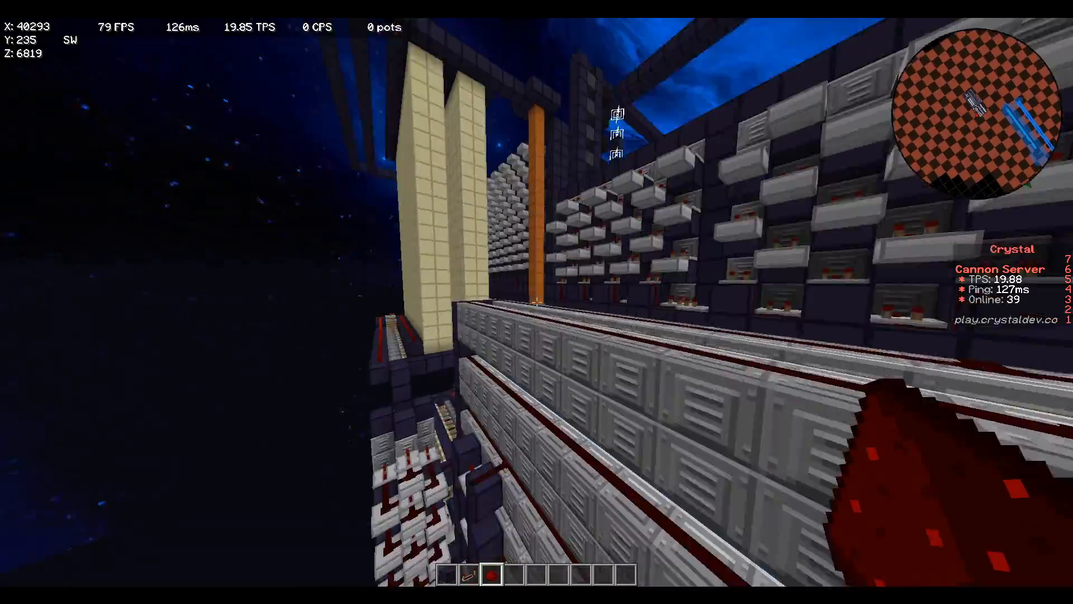
pyautogui.moveTo(537, 303)
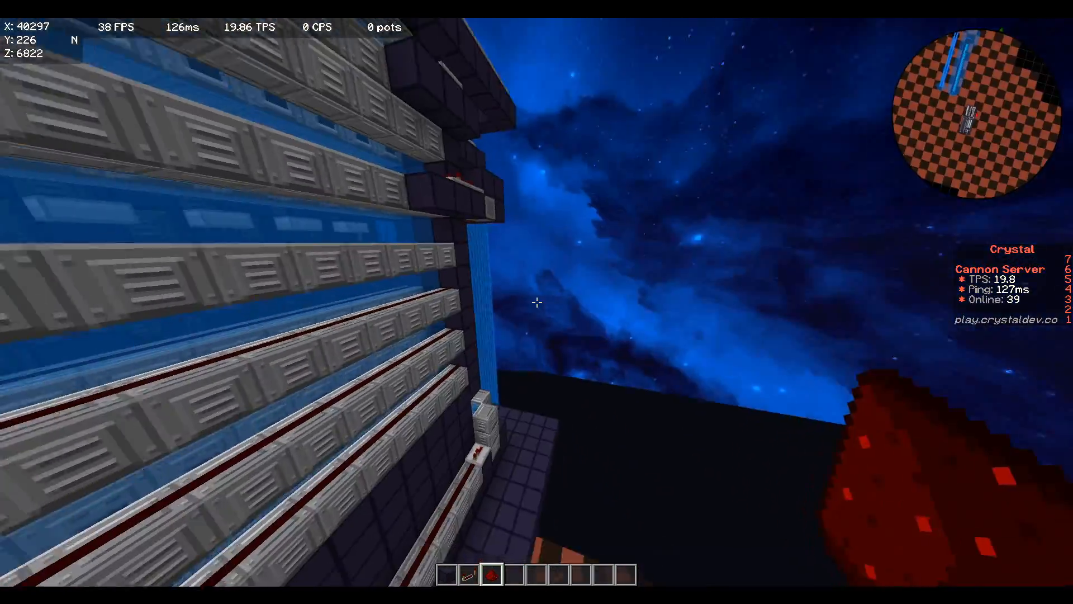
pyautogui.moveTo(537, 302)
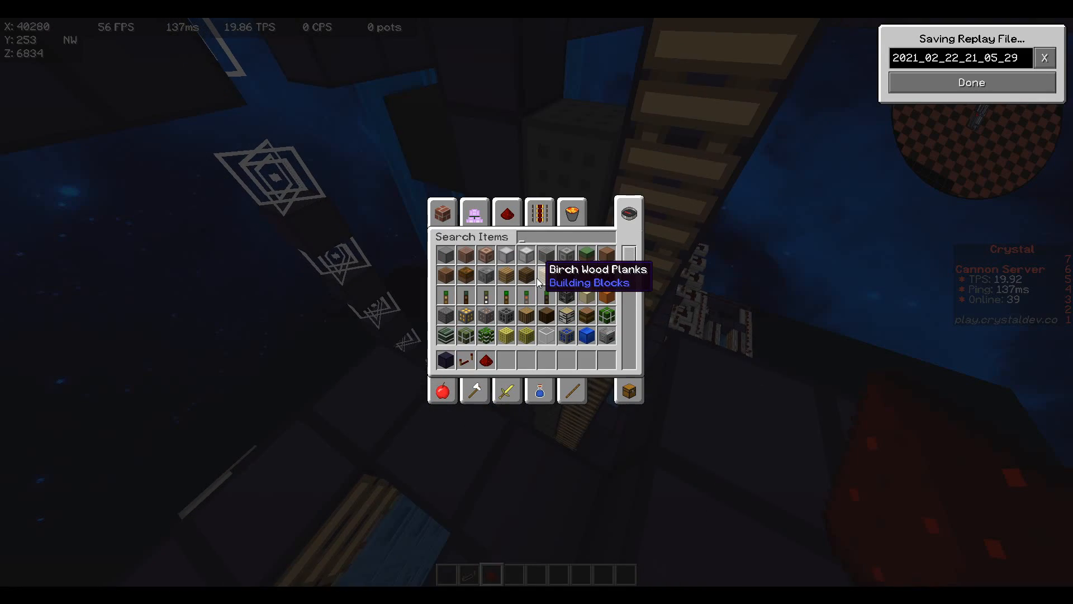
pyautogui.write('s')
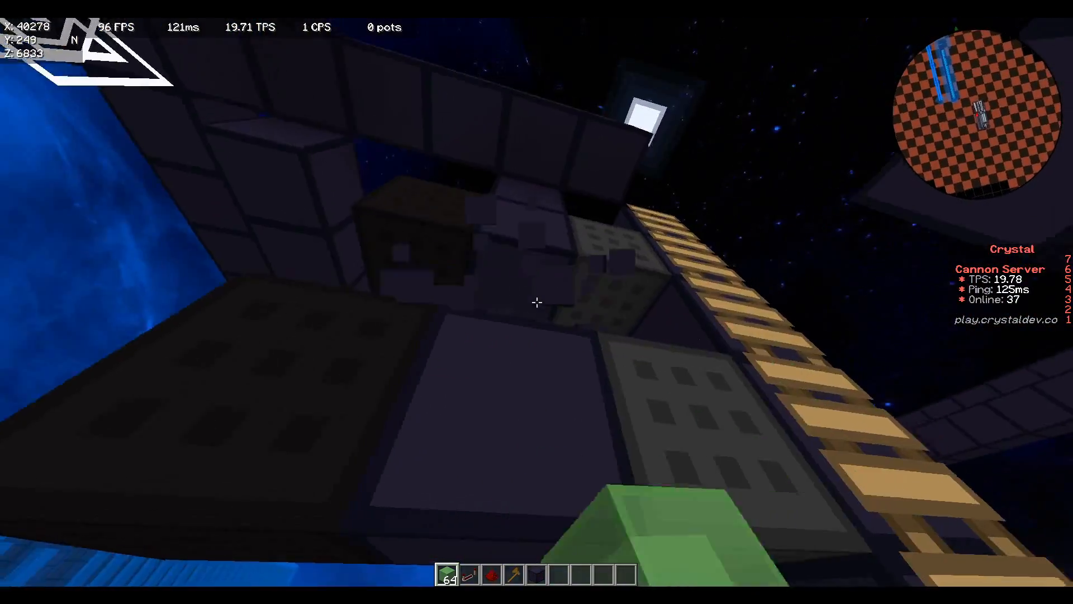
pyautogui.moveTo(536, 301)
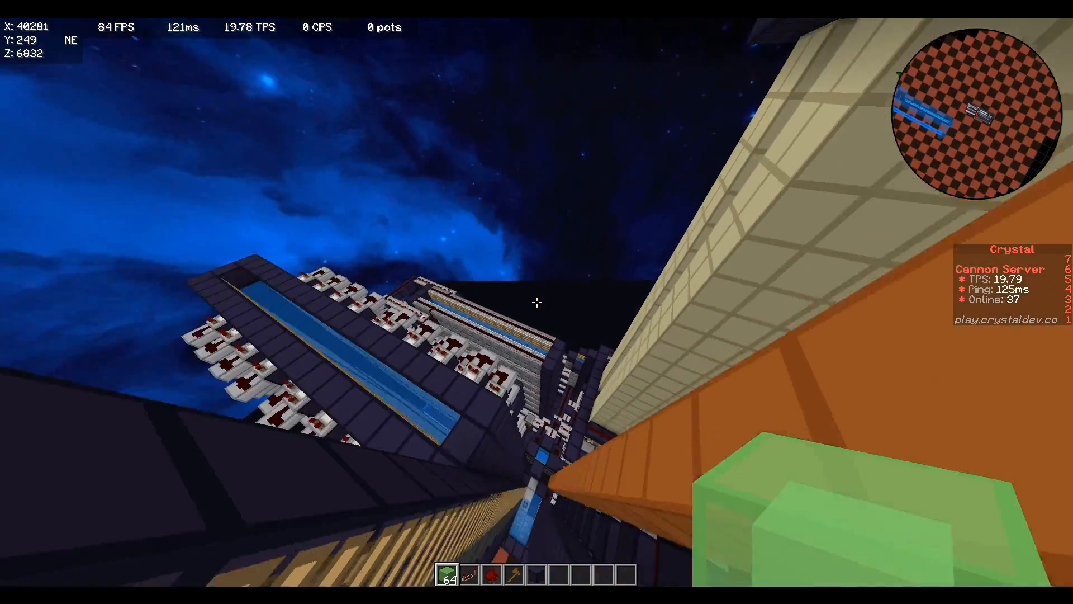
pyautogui.moveTo(537, 302)
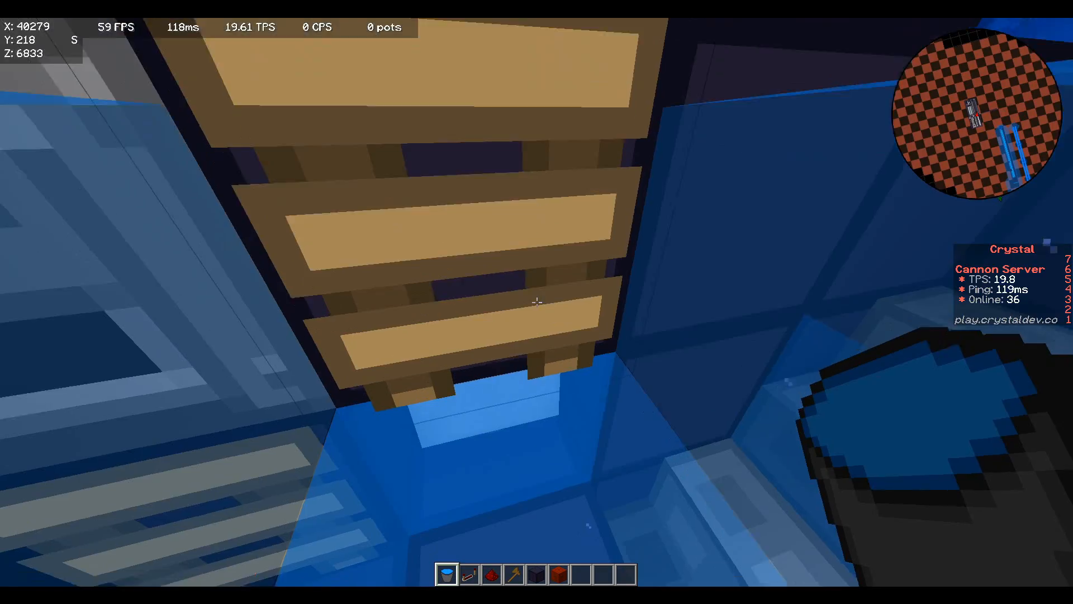
pyautogui.moveTo(536, 302)
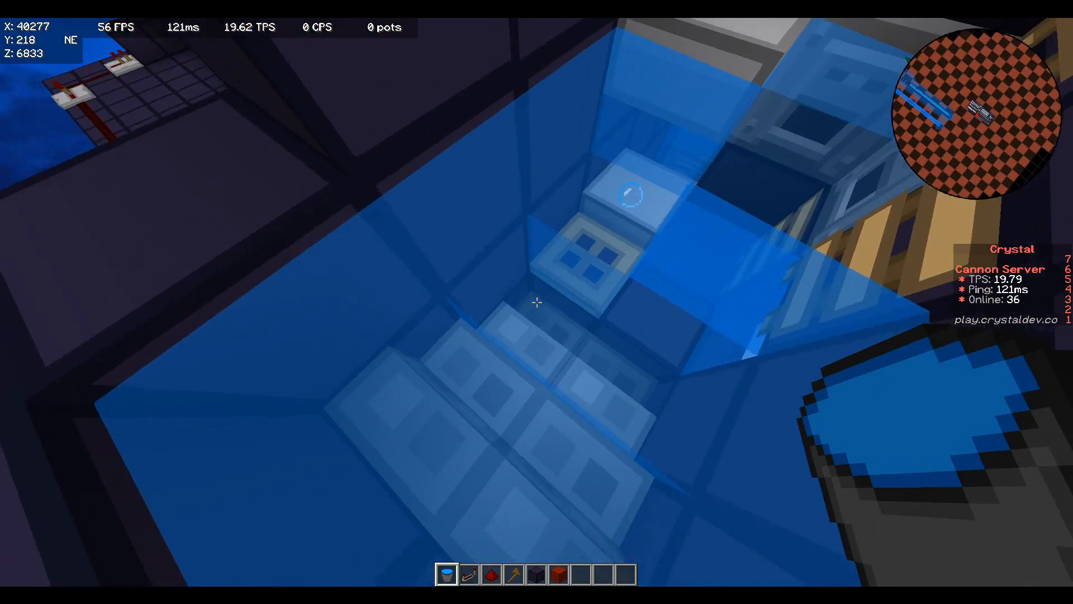
pyautogui.moveTo(536, 301)
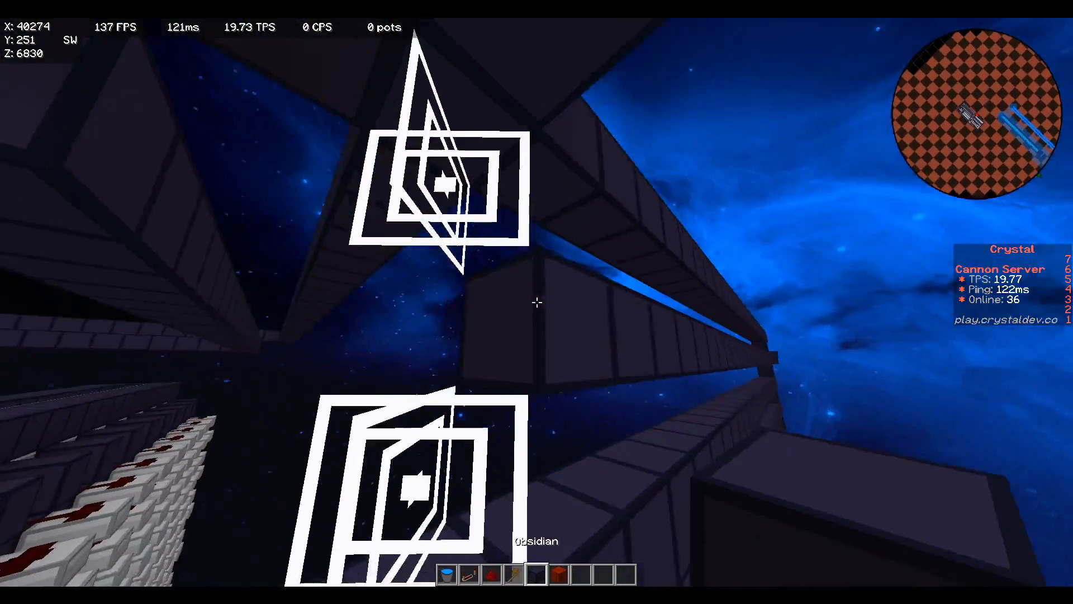
pyautogui.moveTo(536, 302)
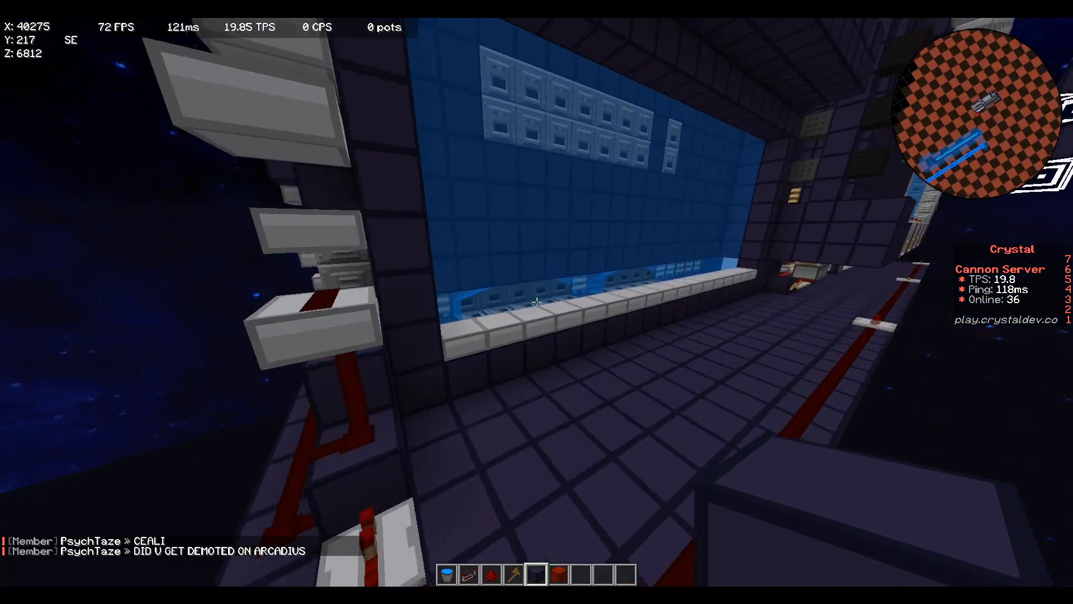
pyautogui.moveTo(537, 302)
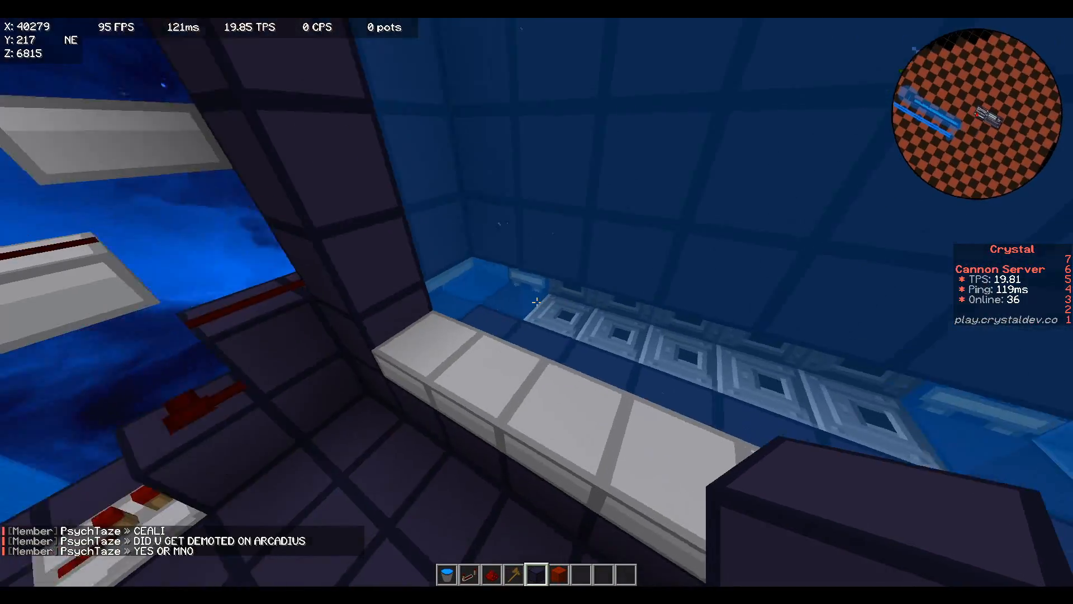
pyautogui.moveTo(537, 302)
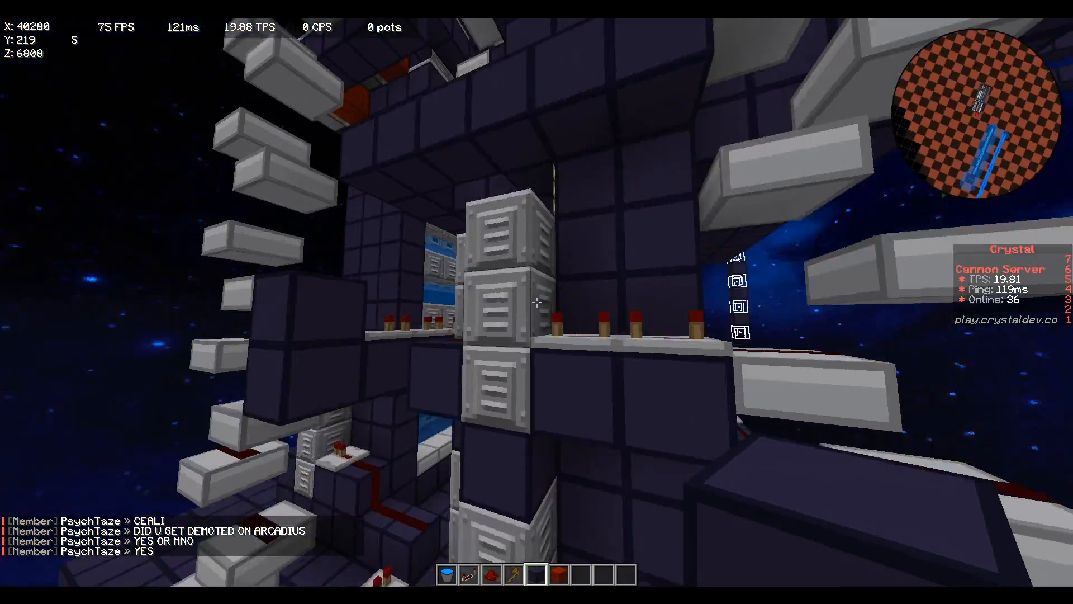
pyautogui.moveTo(537, 302)
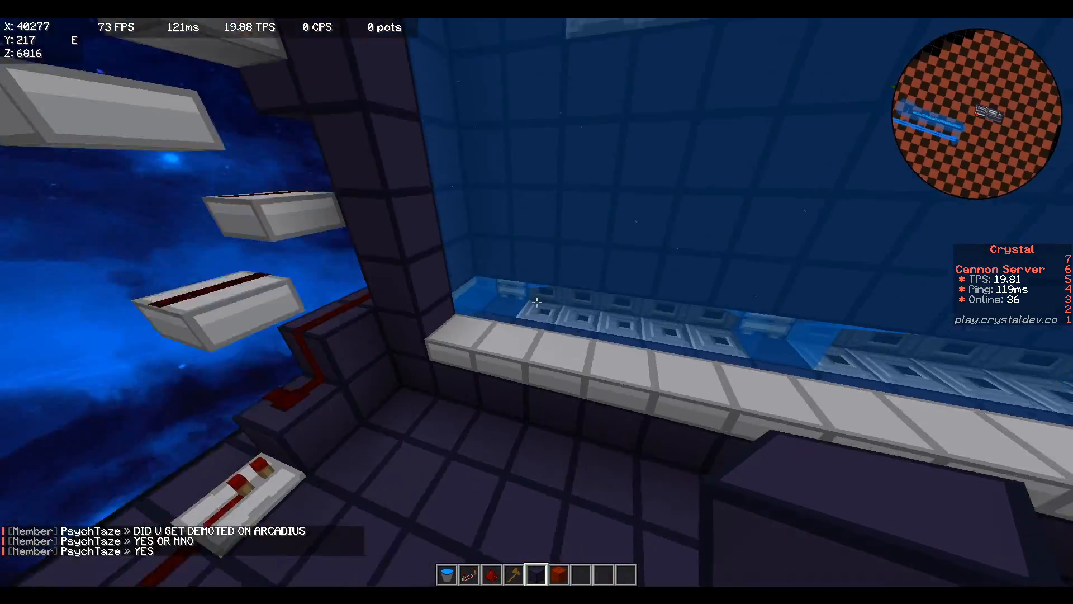
pyautogui.moveTo(536, 302)
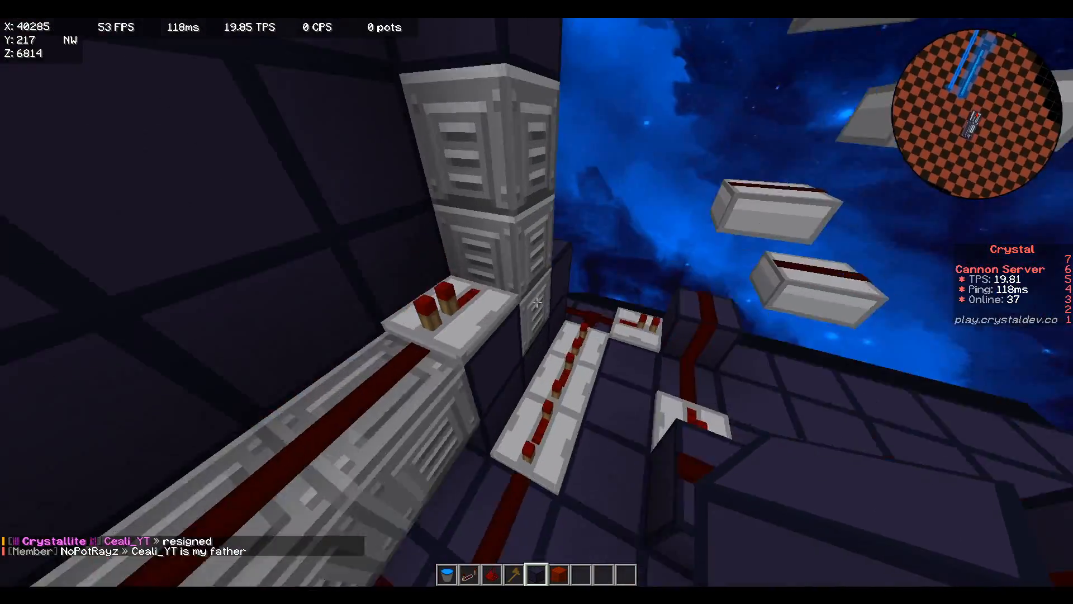
pyautogui.moveTo(536, 303)
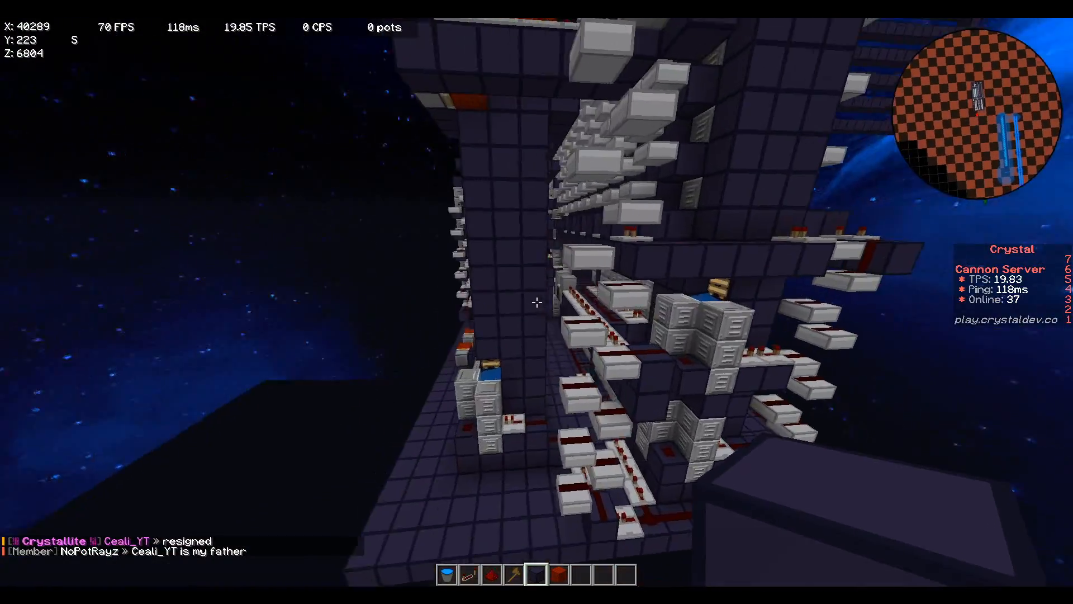
pyautogui.moveTo(537, 302)
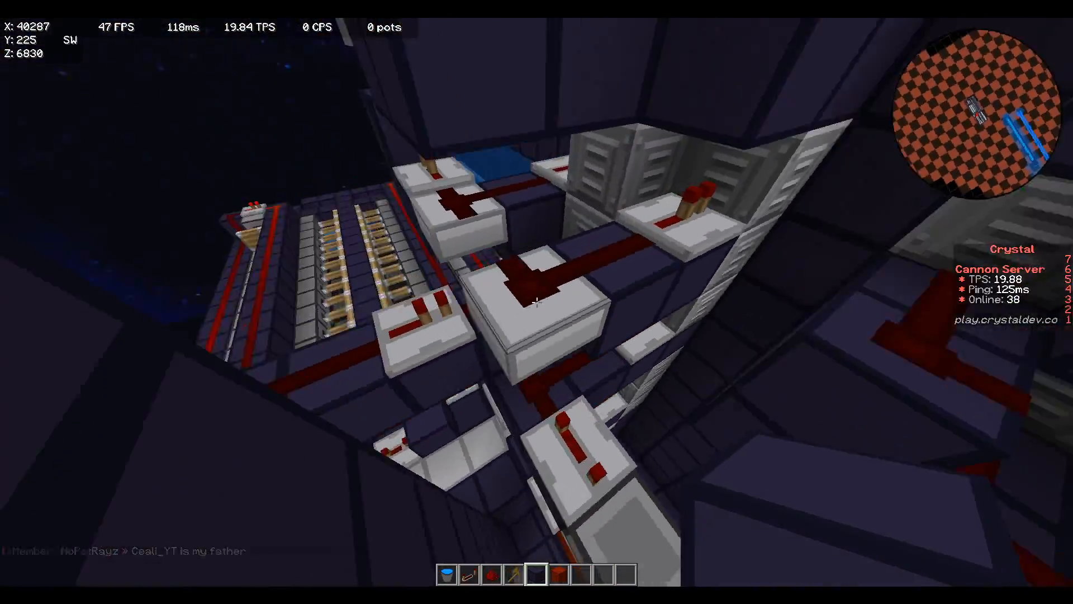
pyautogui.moveTo(536, 304)
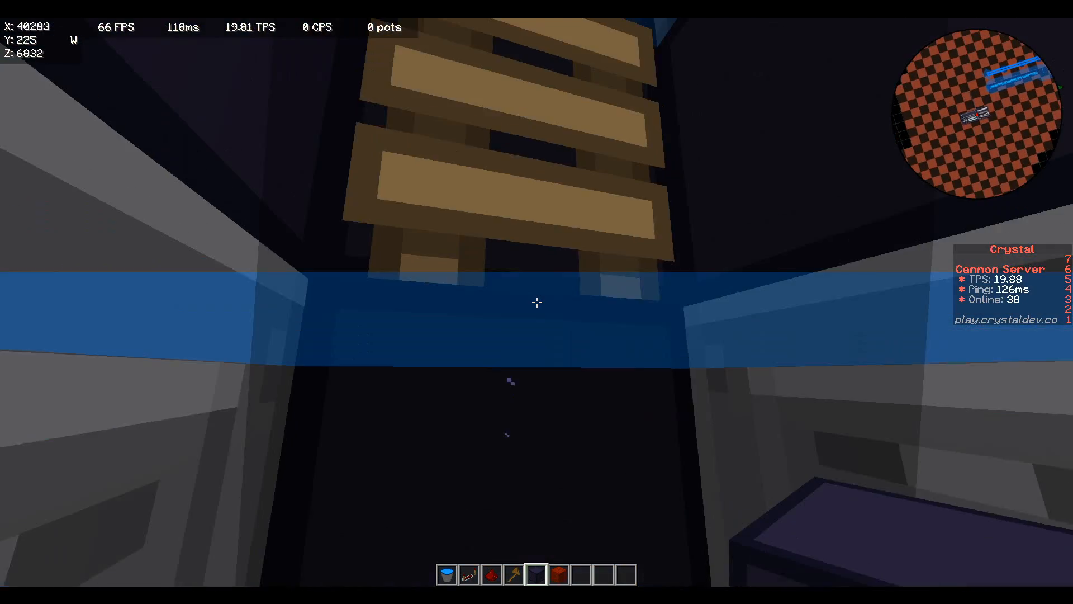
pyautogui.moveTo(538, 303)
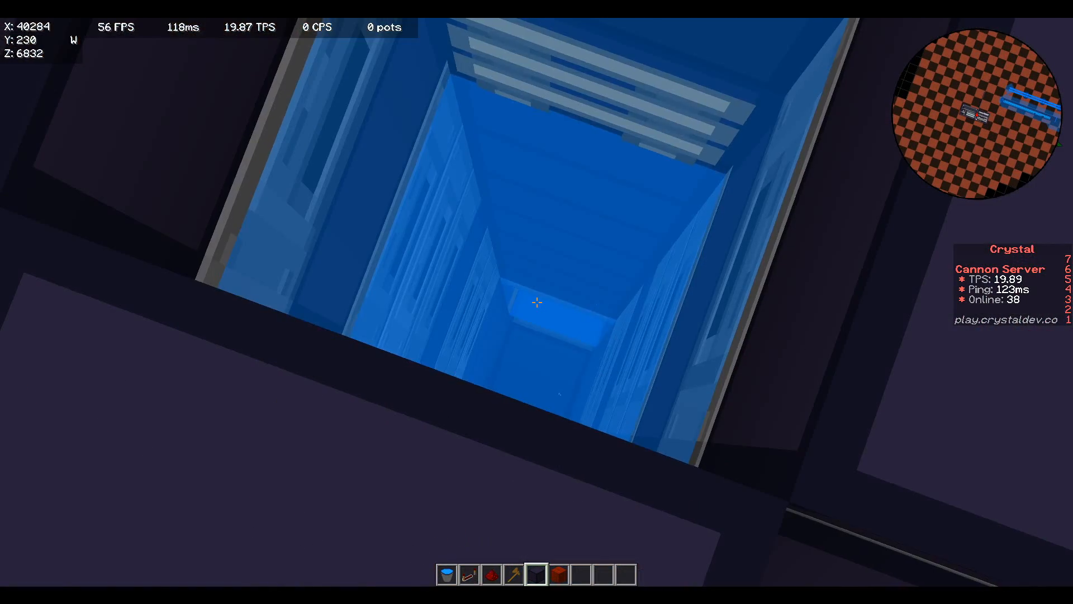
pyautogui.moveTo(536, 302)
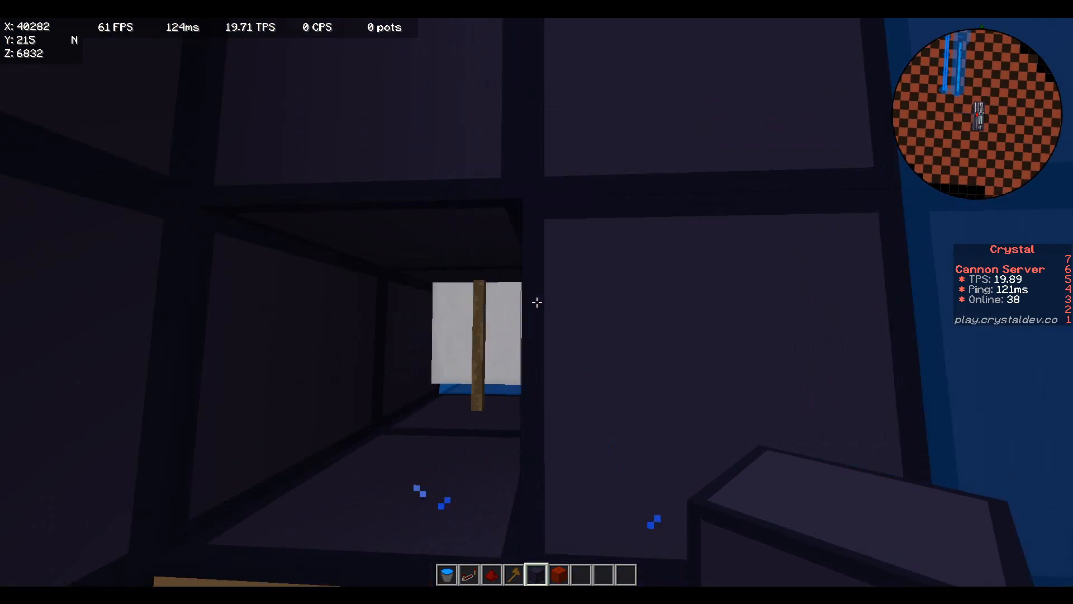
pyautogui.moveTo(537, 302)
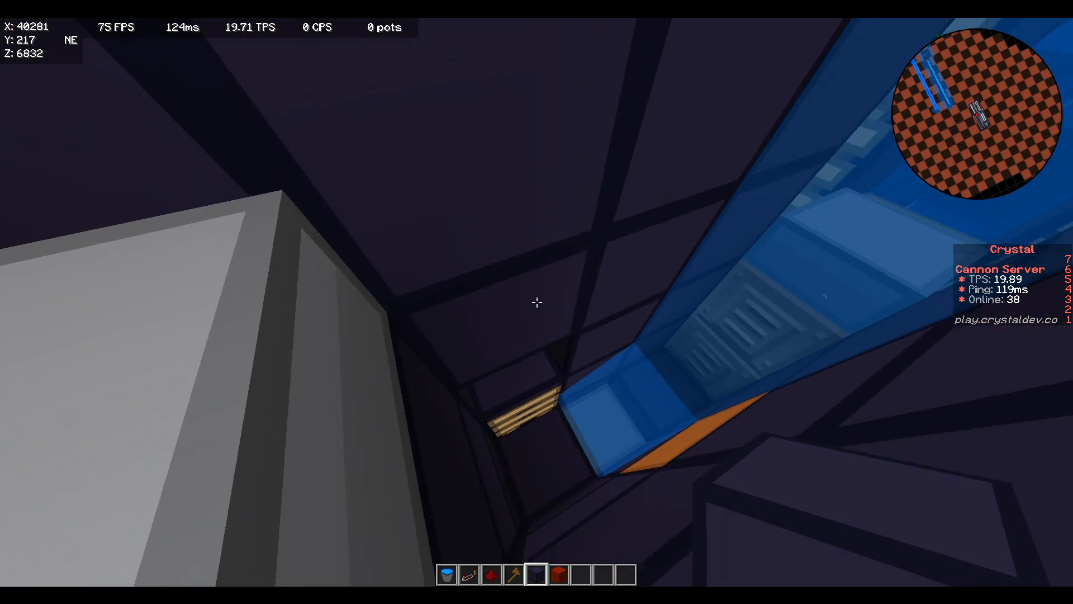
pyautogui.moveTo(537, 301)
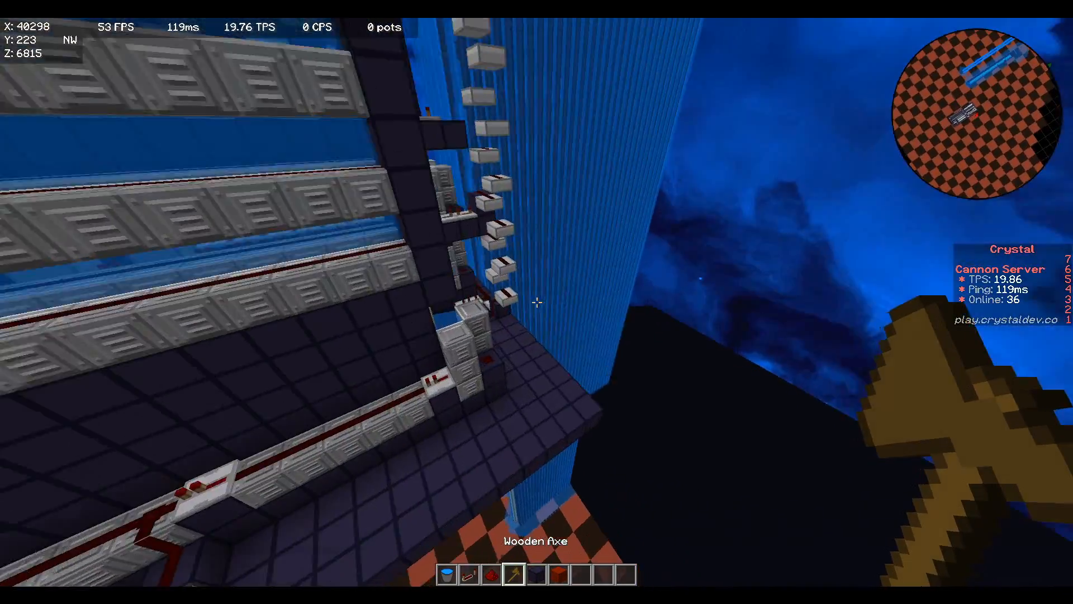
pyautogui.click(535, 302)
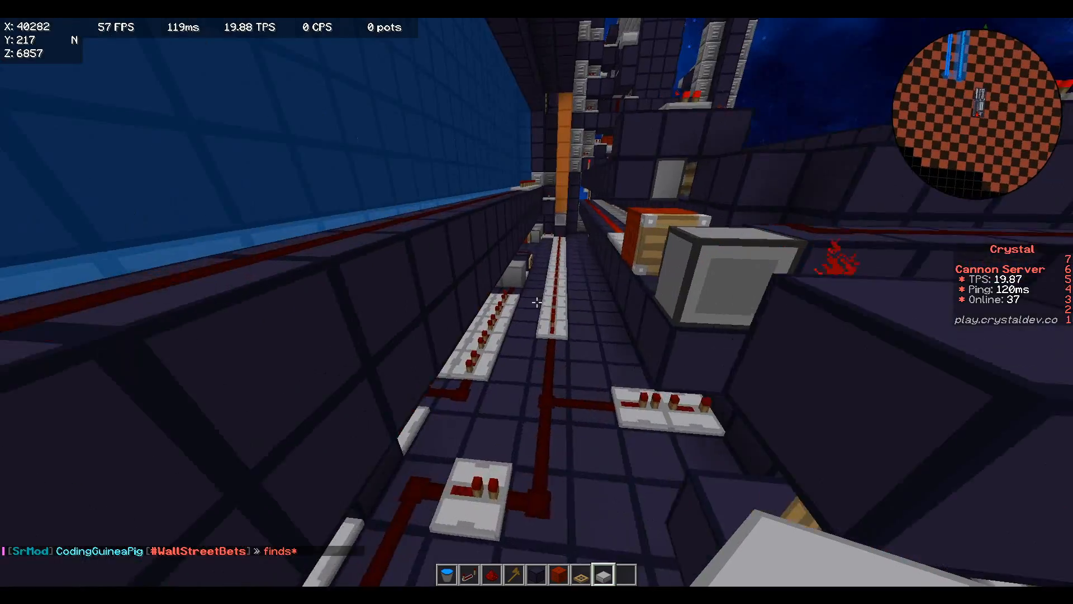
pyautogui.moveTo(536, 304)
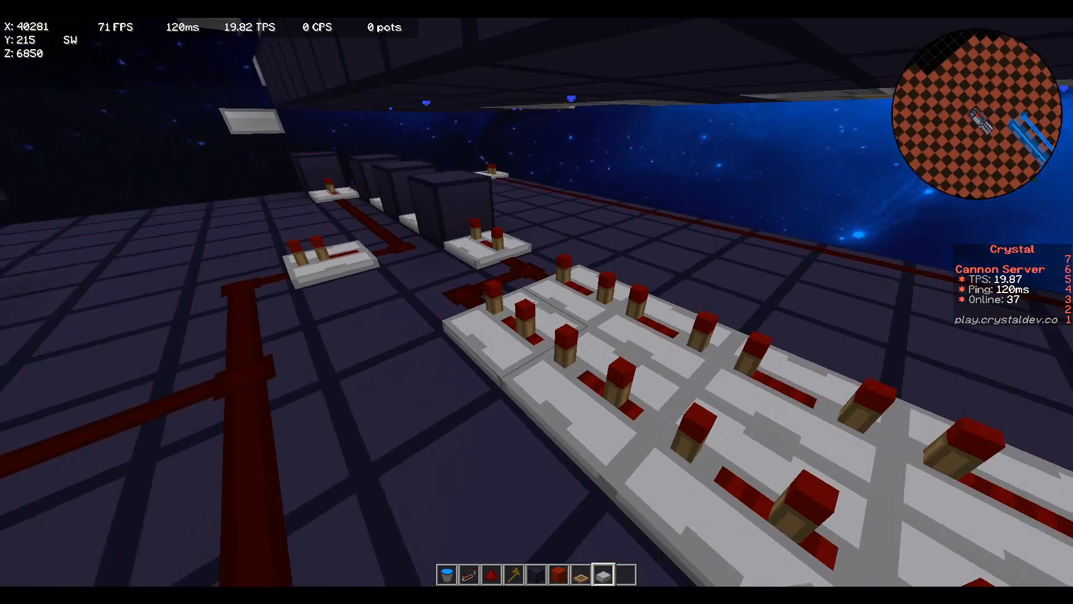
pyautogui.moveTo(539, 303)
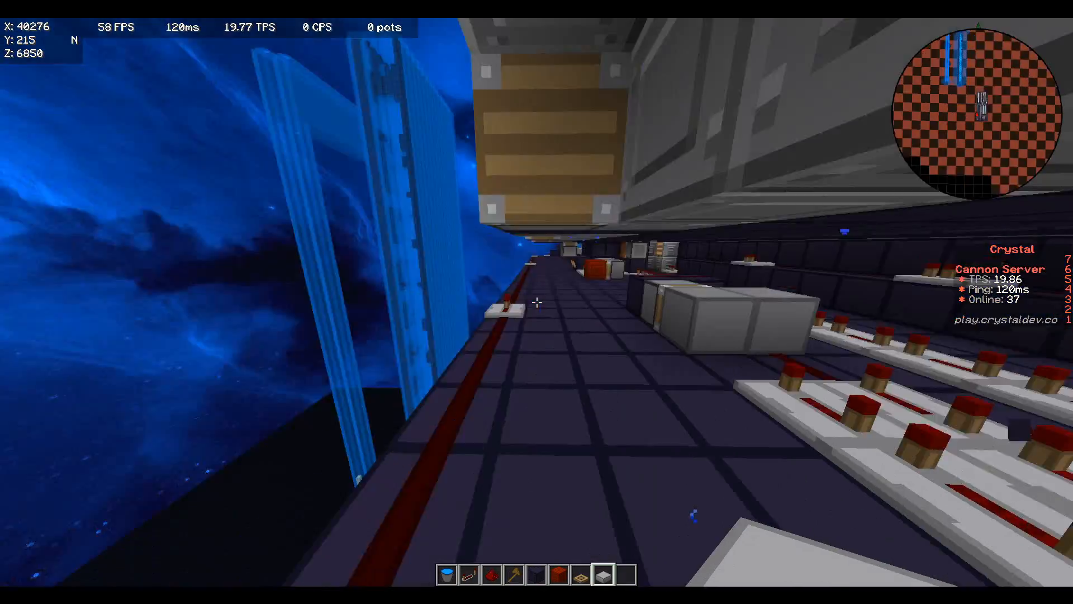
pyautogui.moveTo(538, 302)
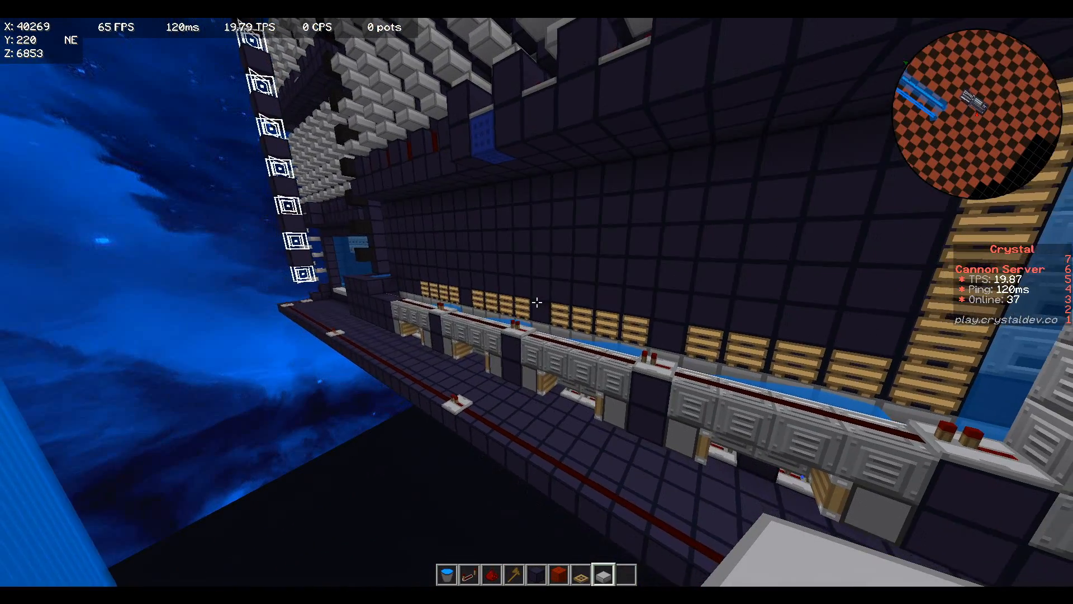